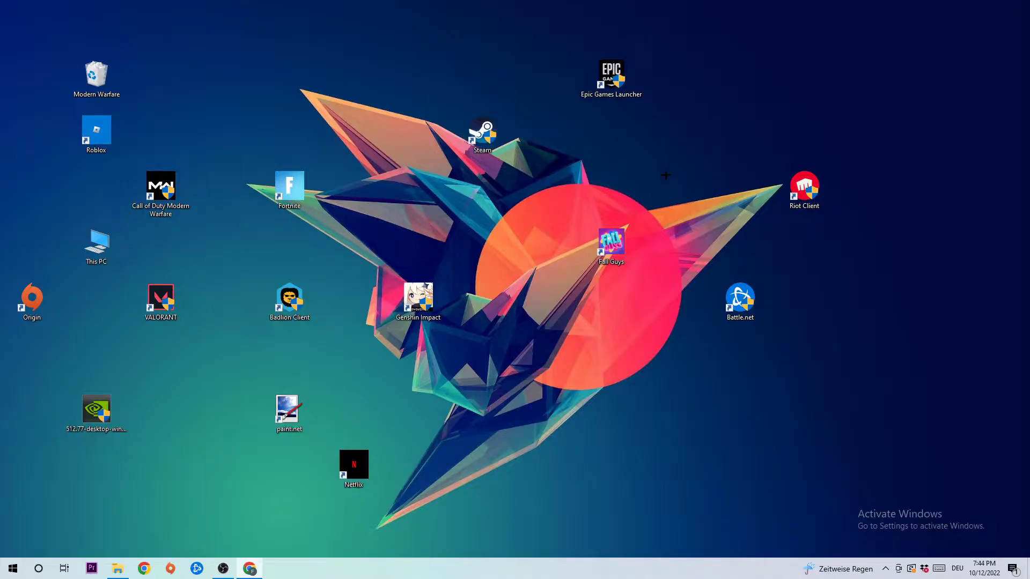
{"action": "mouse_move", "coordinate": [534, 214]}
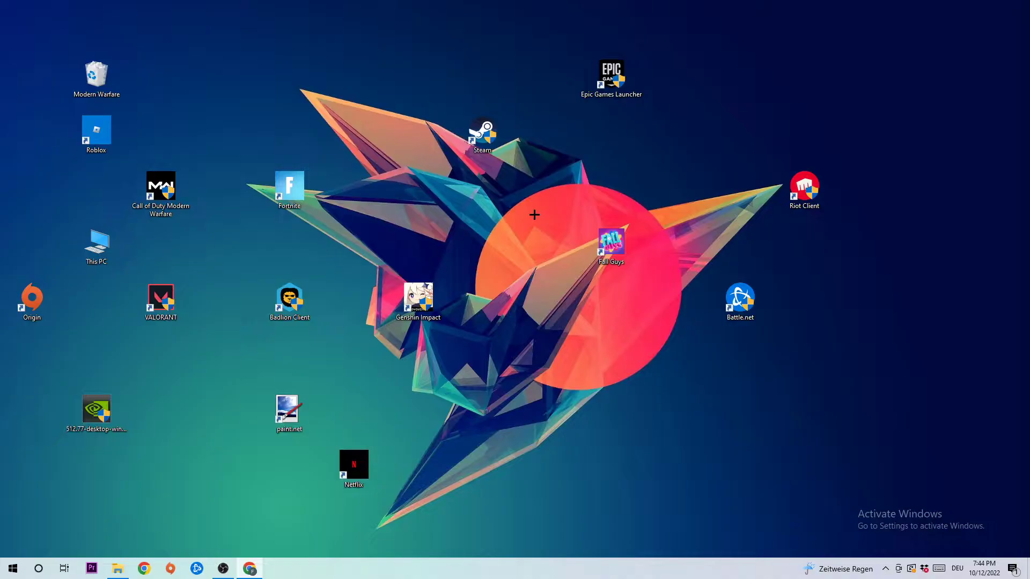
{"action": "mouse_move", "coordinate": [511, 241]}
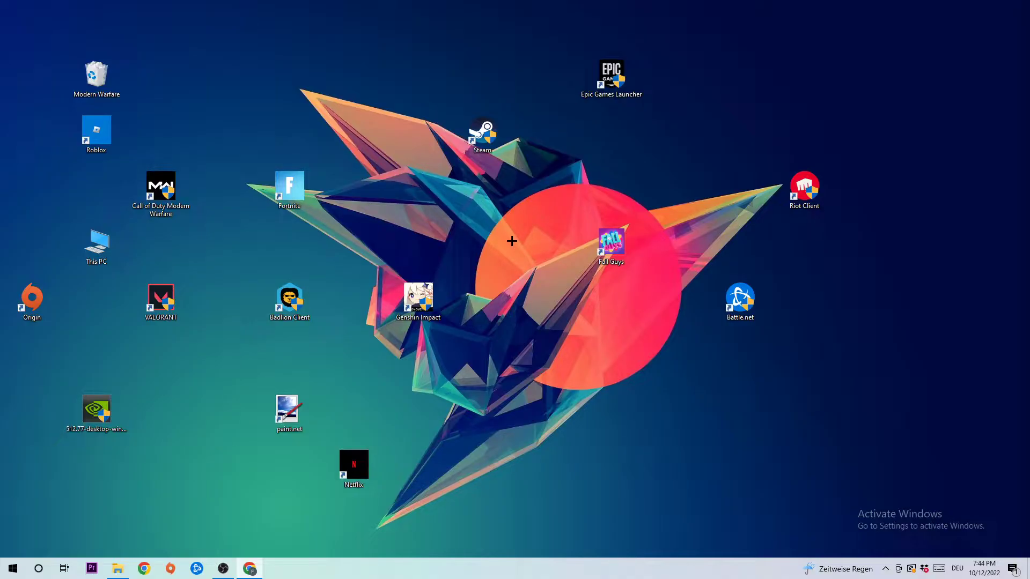
{"action": "mouse_move", "coordinate": [518, 236]}
{"action": "type", "text": "cmd"}
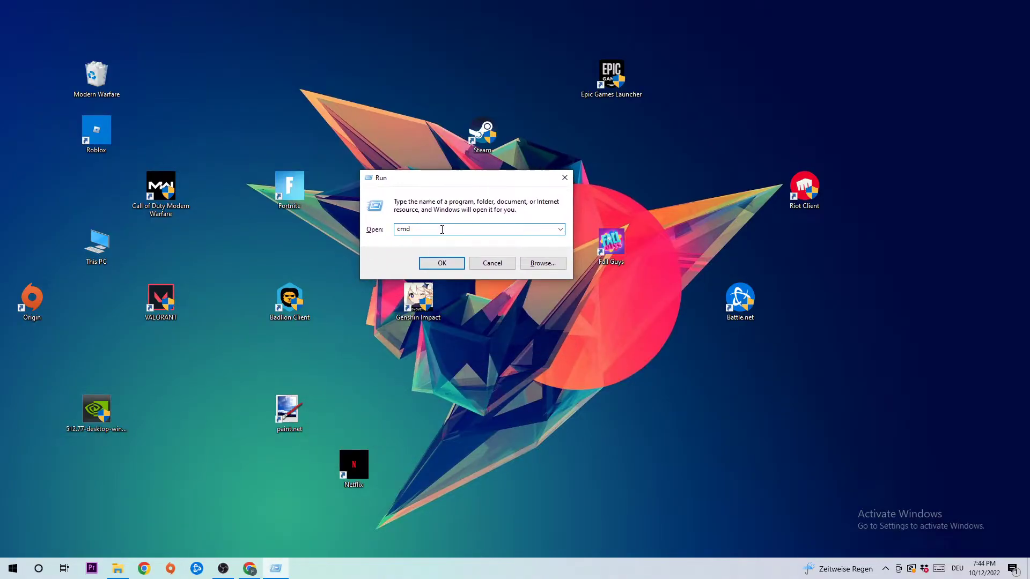
Run ipconfig /flushdns in a maximized Command Prompt, then close the window.
{"action": "left_click", "coordinate": [441, 263]}
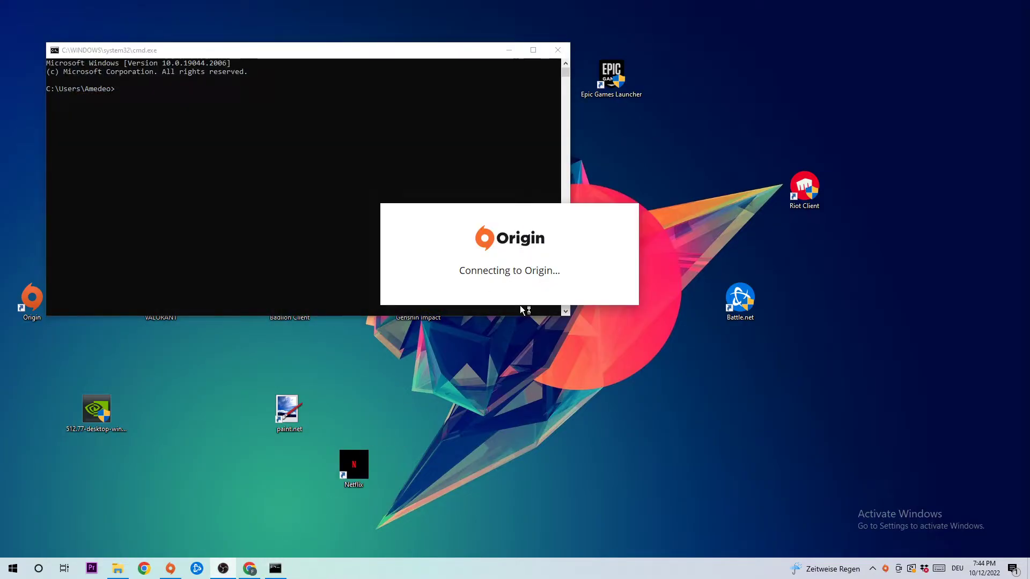
{"action": "left_click", "coordinate": [532, 50]}
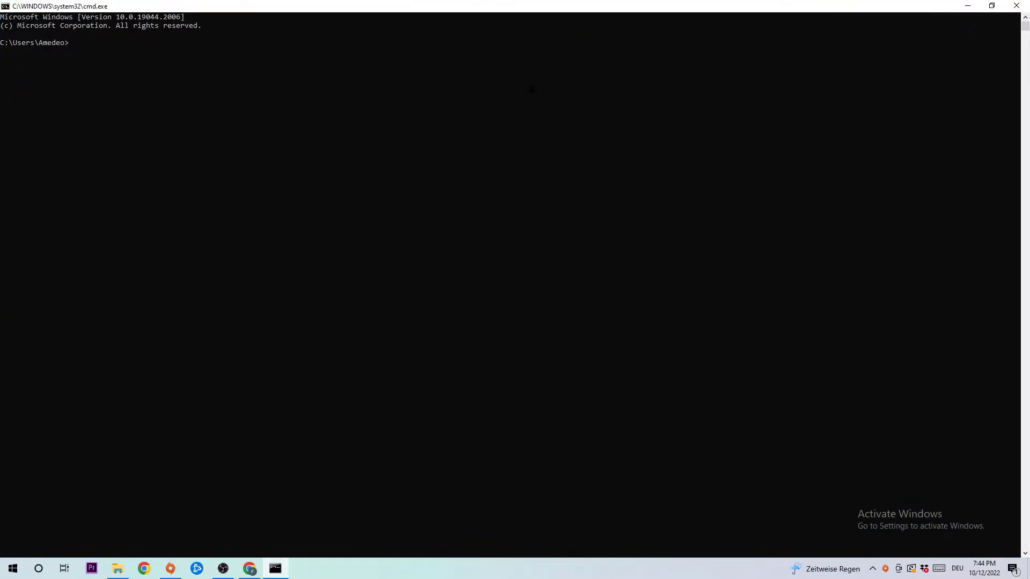
{"action": "type", "text": "ipc"}
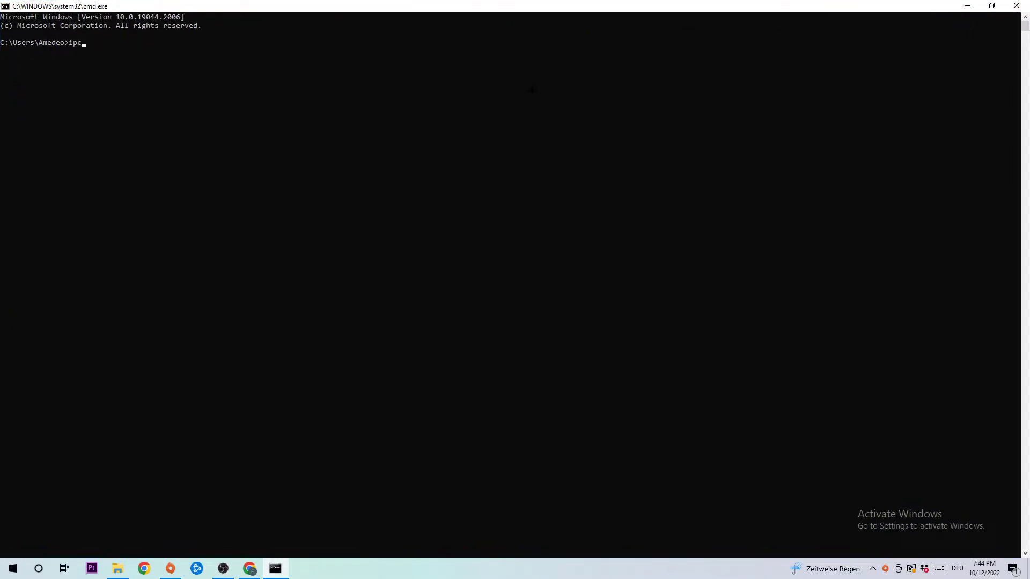
{"action": "type", "text": "onfig"}
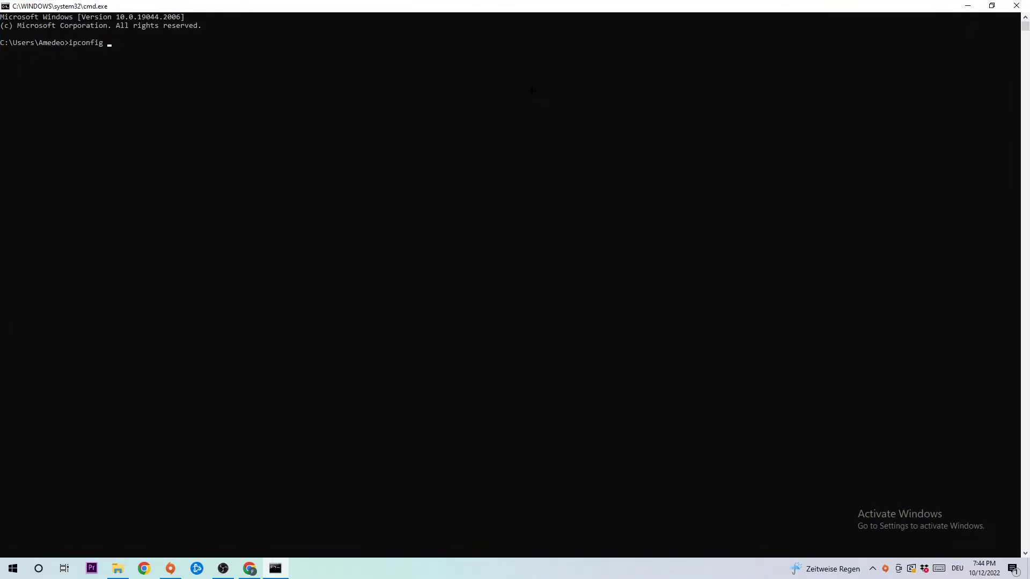
{"action": "type", "text": "/flushdn"}
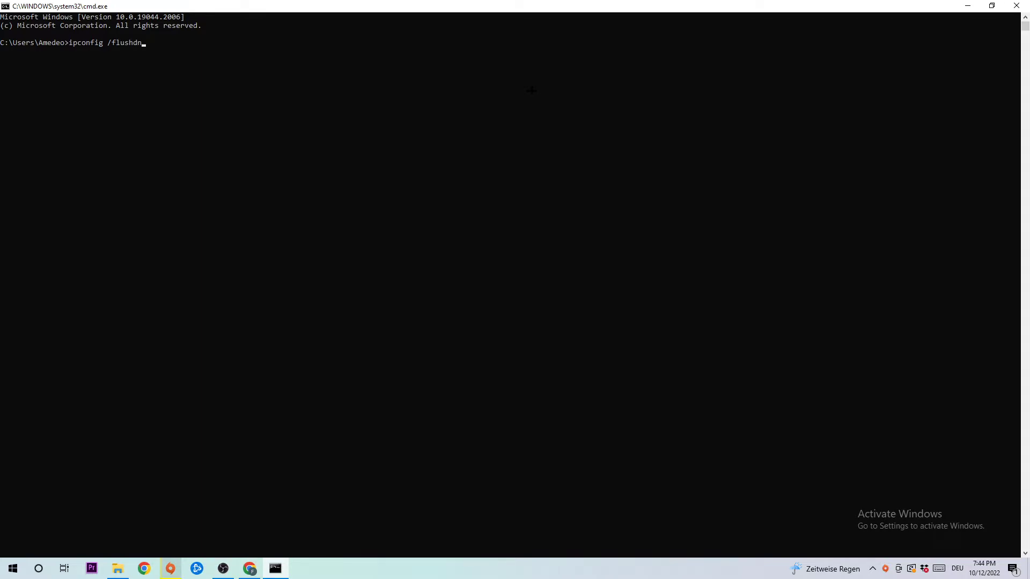
{"action": "key", "text": "Return"}
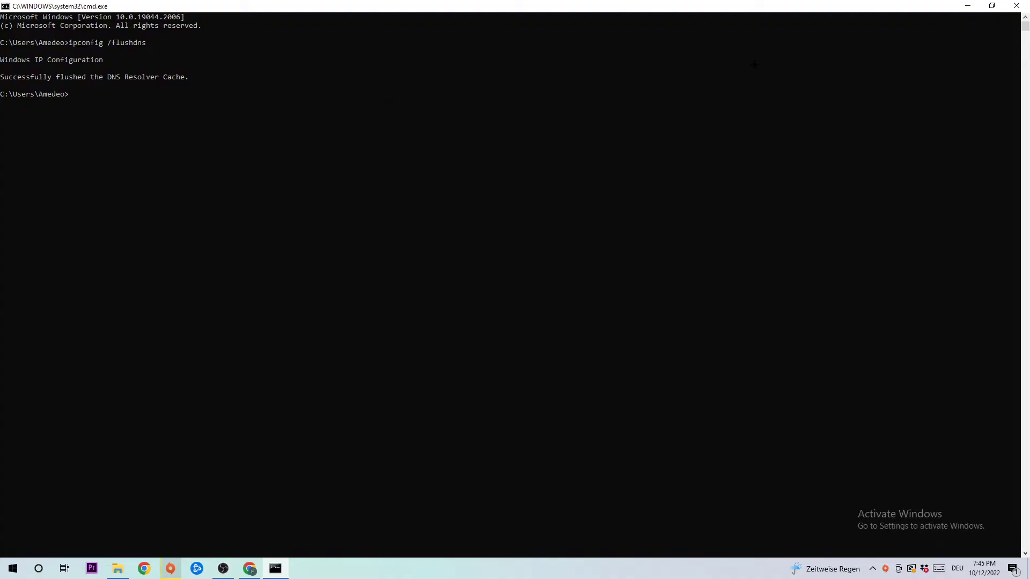
{"action": "left_click", "coordinate": [169, 568]}
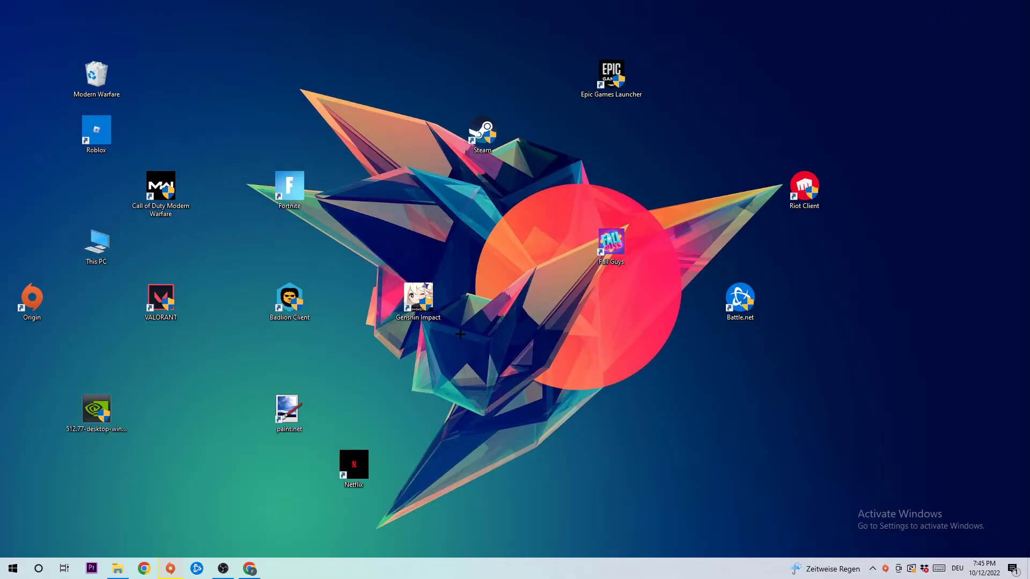
Open Settings' Network & Internet status page and launch Network and Sharing Center.
{"action": "left_click", "coordinate": [11, 568]}
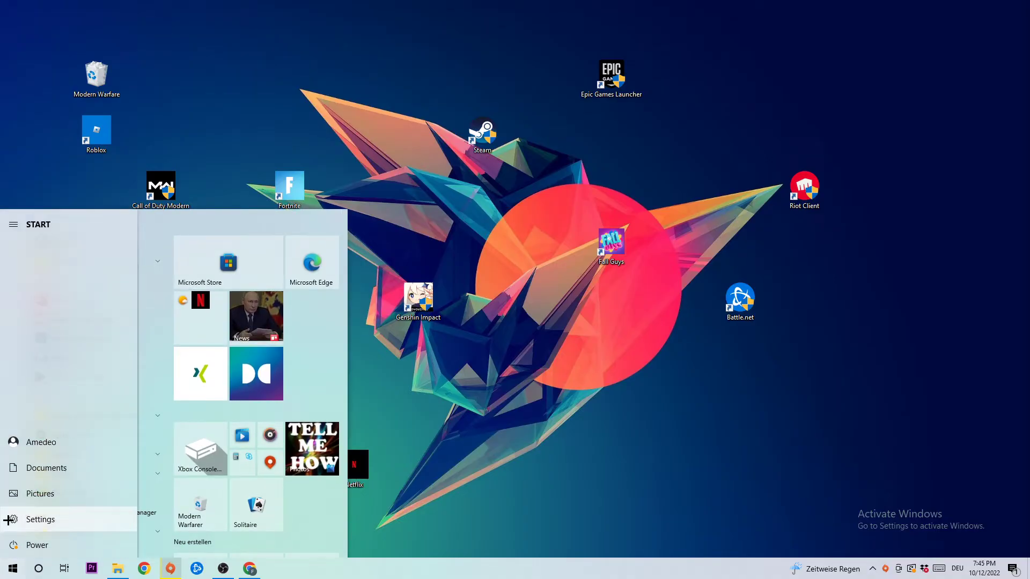
{"action": "left_click", "coordinate": [40, 518]}
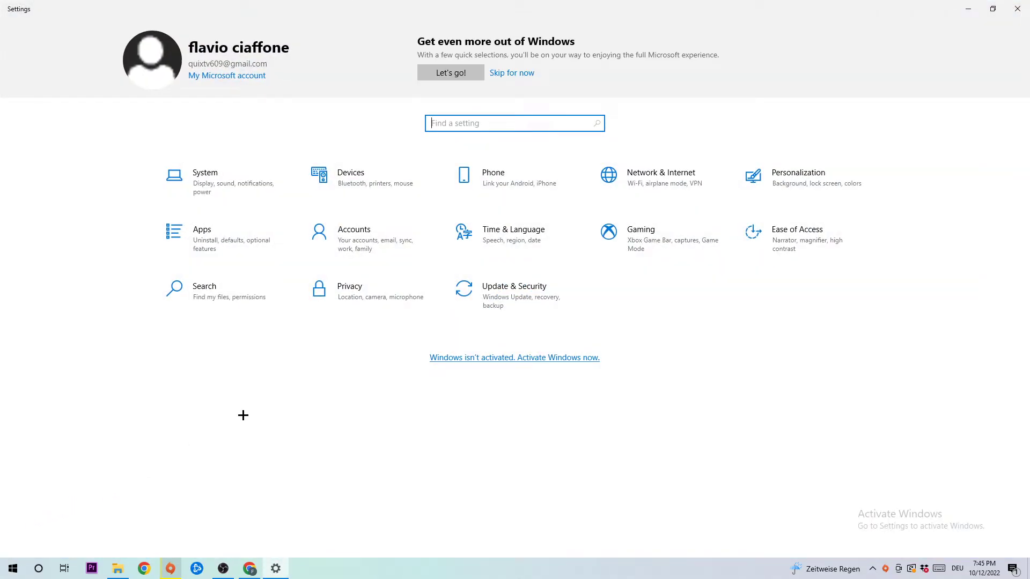
{"action": "left_click", "coordinate": [640, 229]}
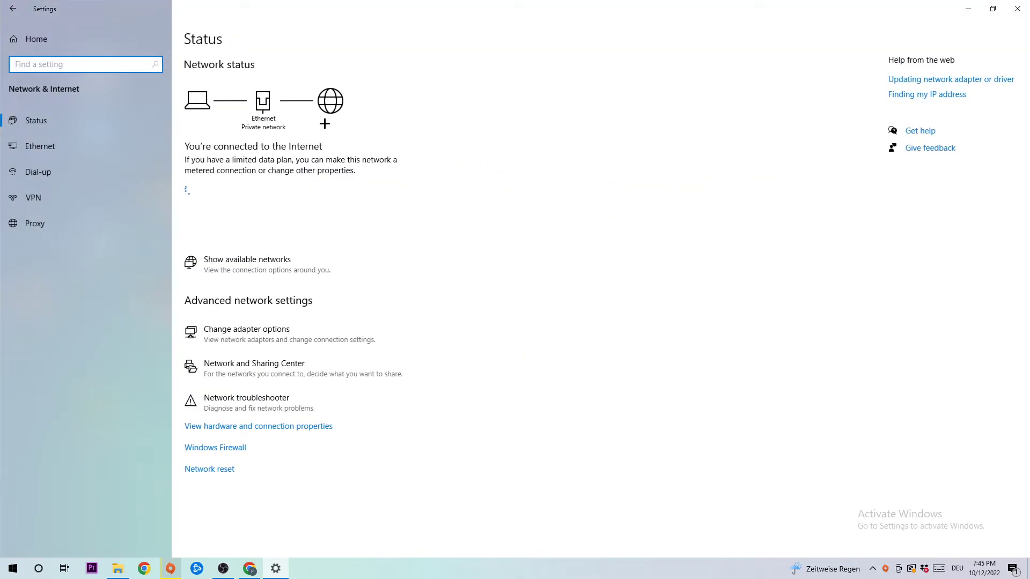
{"action": "left_click", "coordinate": [253, 368]}
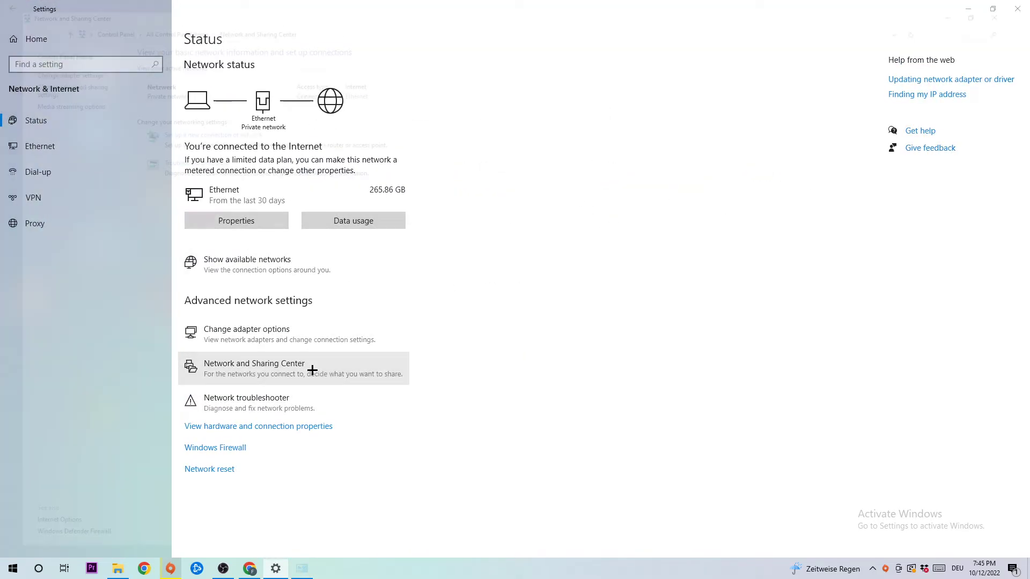
{"action": "left_click", "coordinate": [254, 363]}
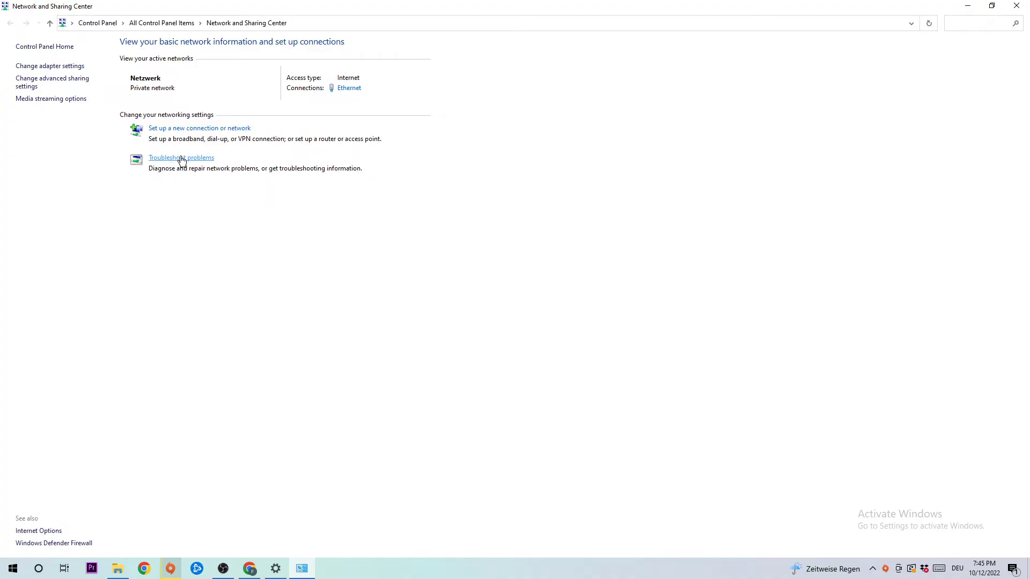
{"action": "mouse_move", "coordinate": [197, 161]}
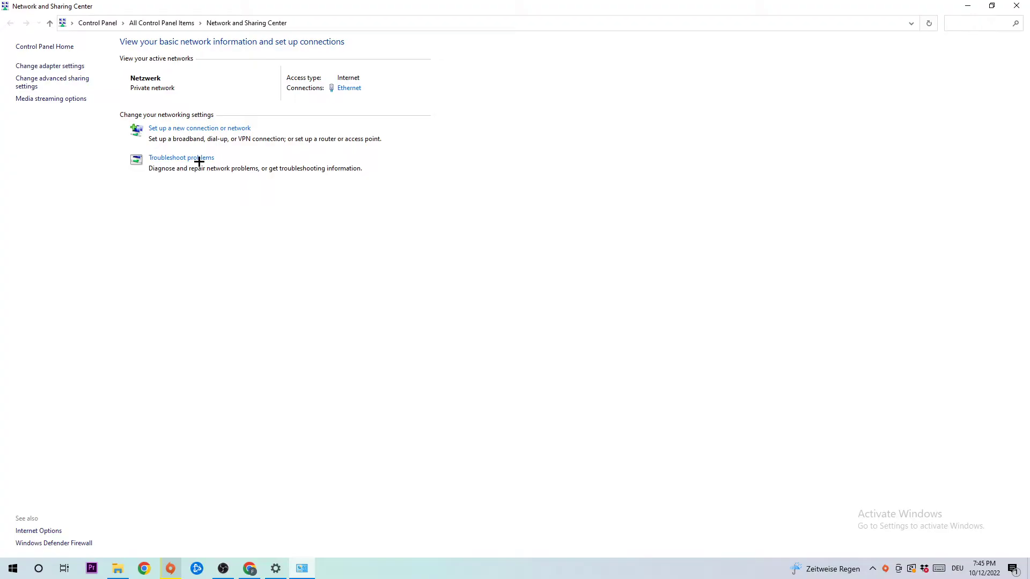
{"action": "mouse_move", "coordinate": [240, 148]}
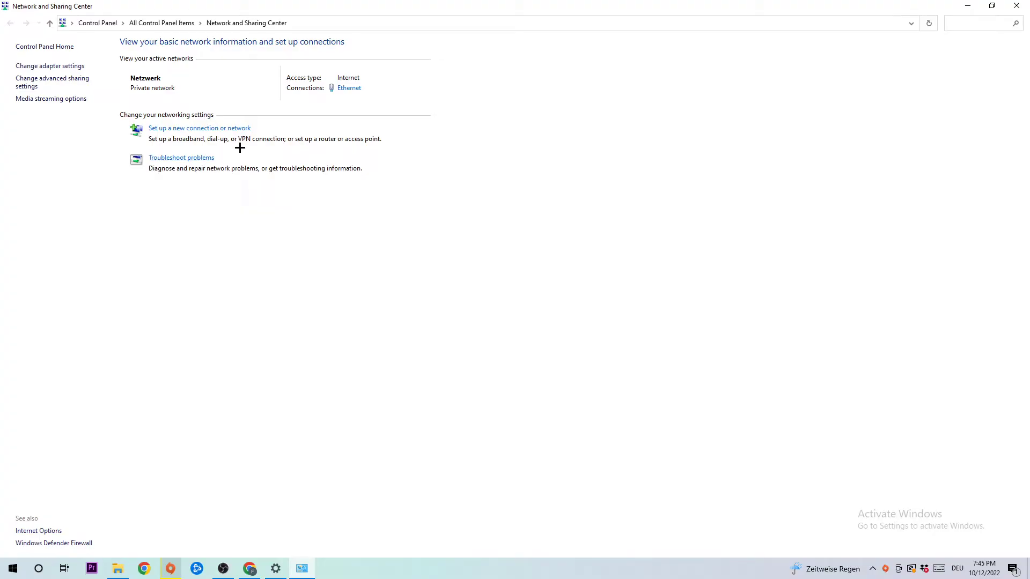
{"action": "mouse_move", "coordinate": [346, 73]}
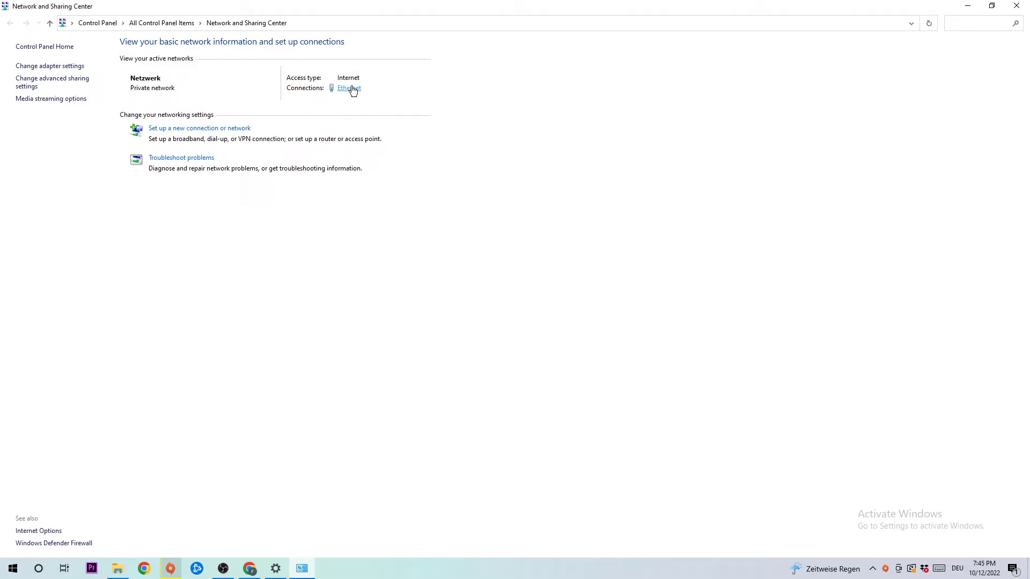
Switch Ethernet IPv4 to 'Use the following DNS server addresses' and confirm with OK.
{"action": "left_click", "coordinate": [349, 87]}
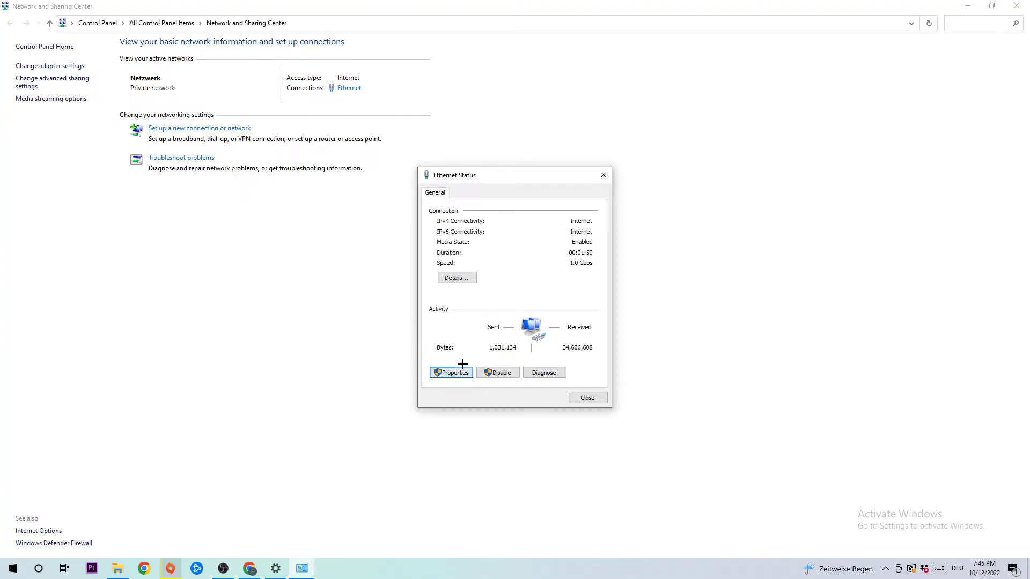
{"action": "left_click", "coordinate": [451, 372]}
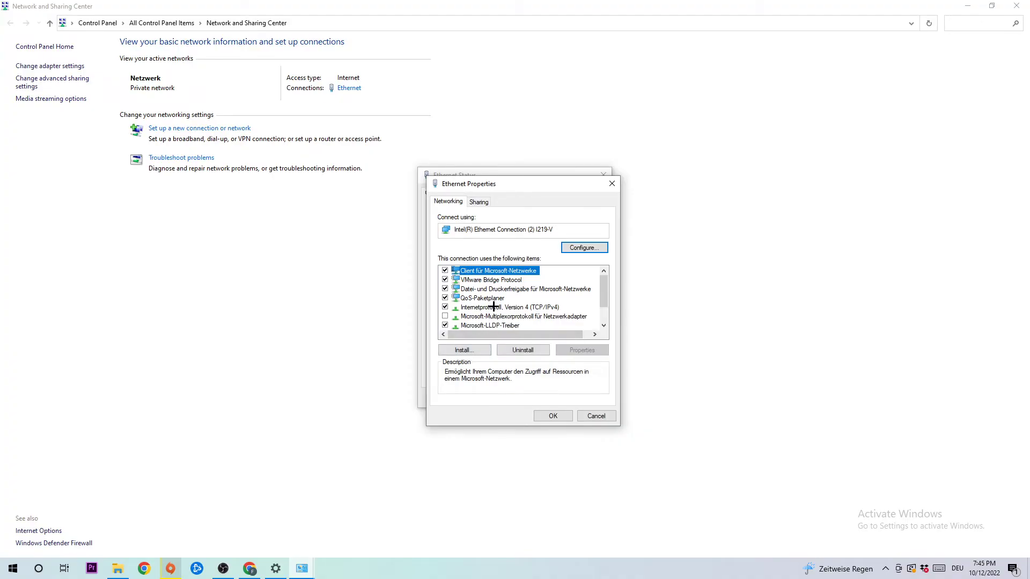
{"action": "left_click", "coordinate": [580, 349]}
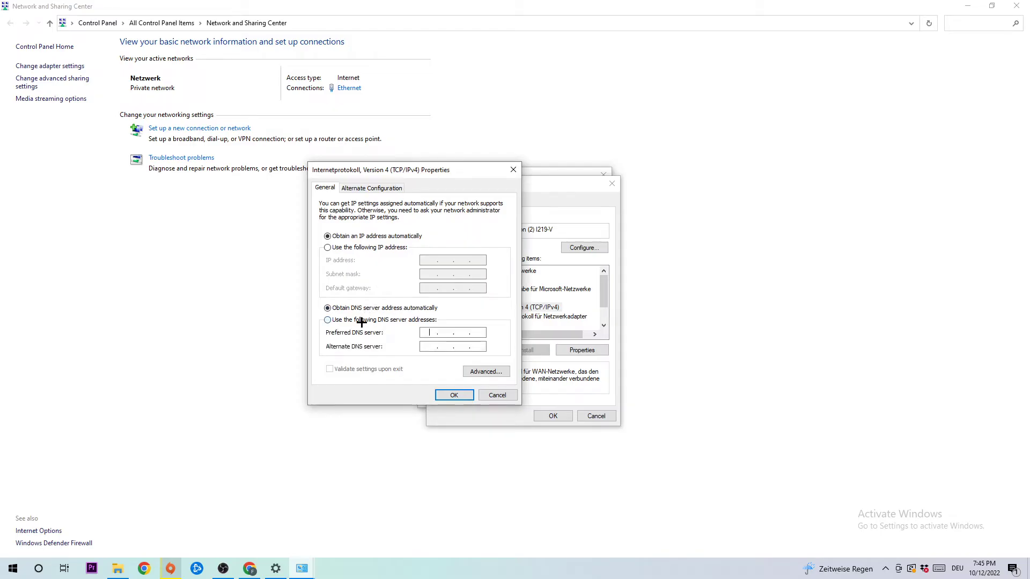
{"action": "left_click", "coordinate": [328, 320]}
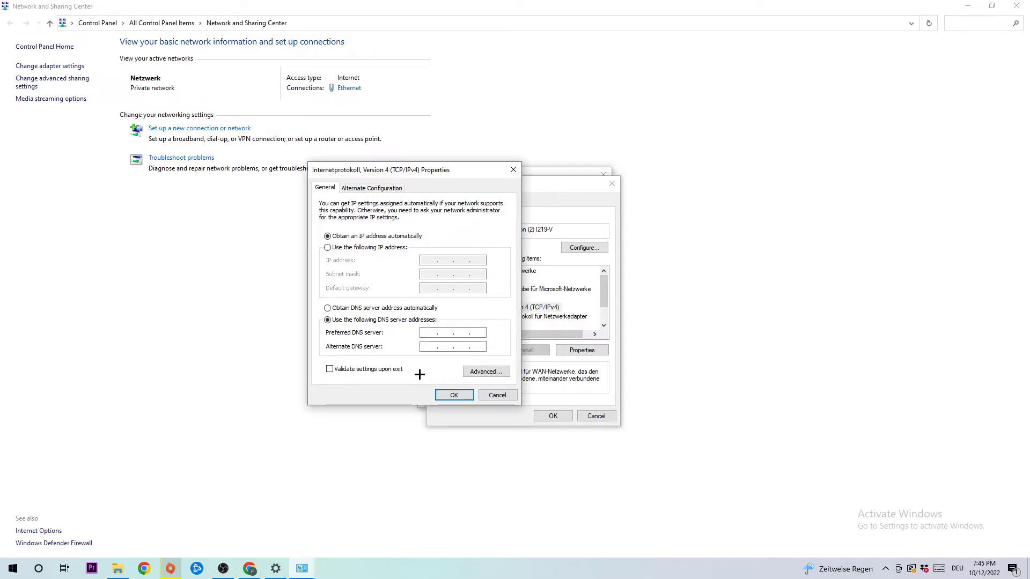
{"action": "left_click", "coordinate": [452, 333]}
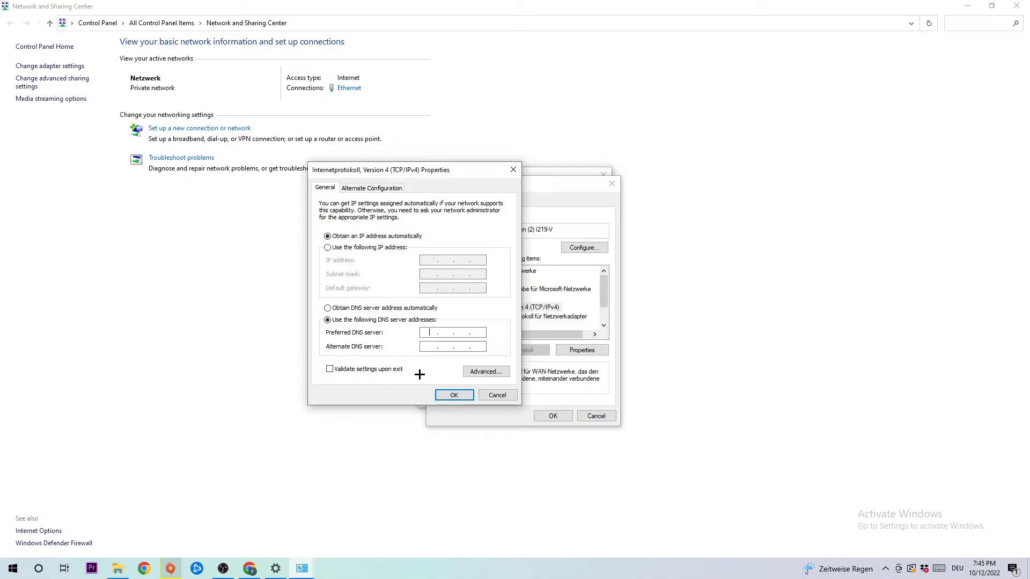
{"action": "left_click", "coordinate": [496, 394]}
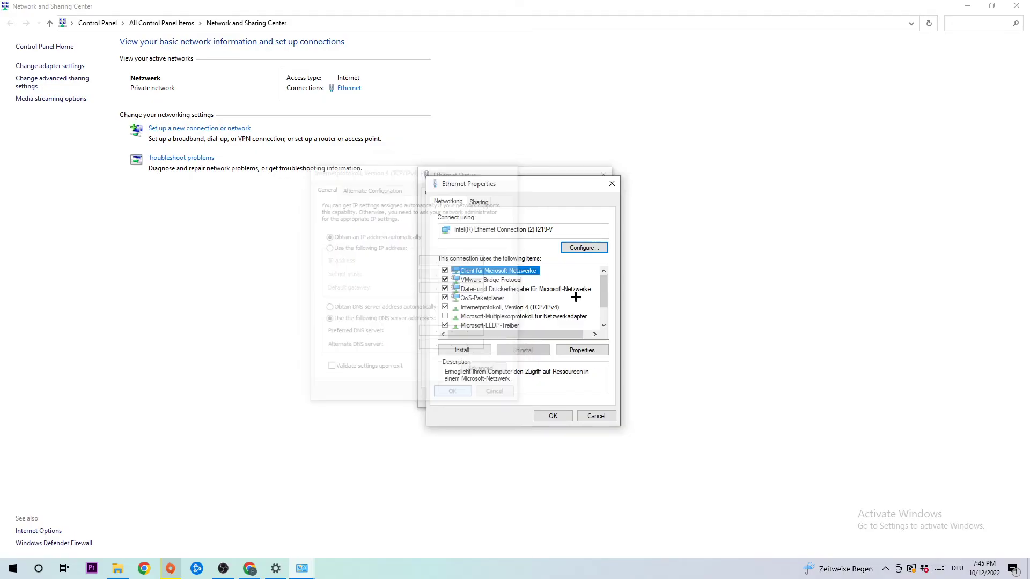